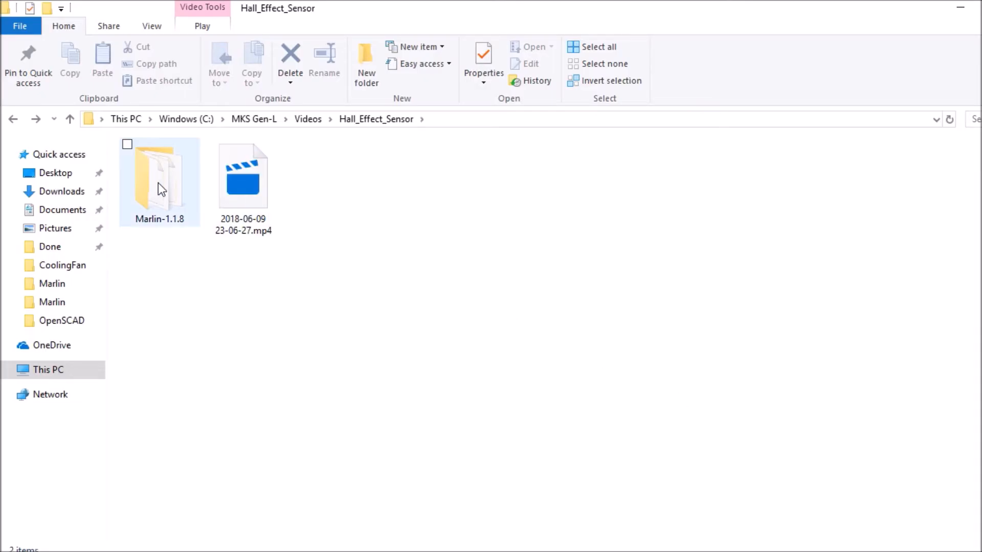
Step: Navigate into Marlin-1.1.8/Marlin and launch Marlin.ino in the Arduino IDE
double_click(159, 184)
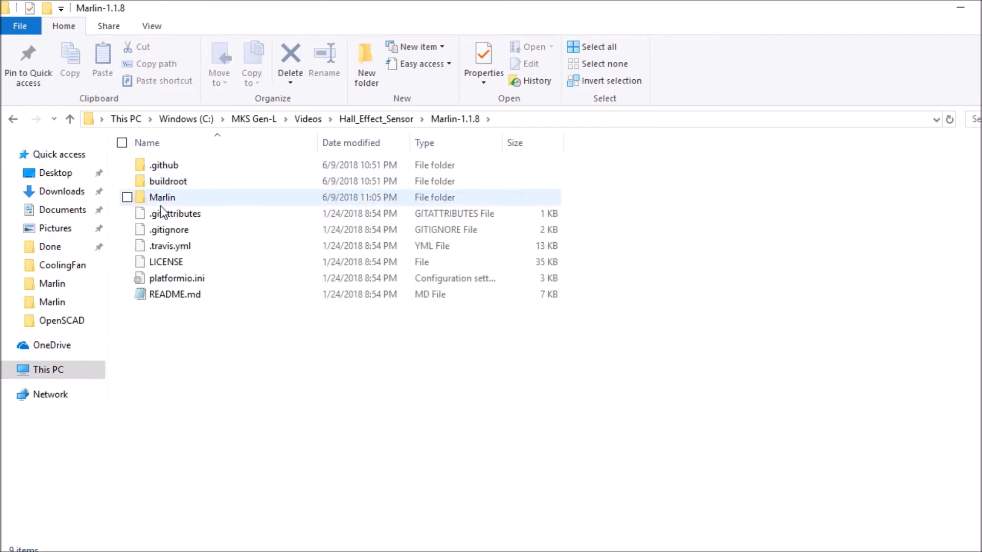
left_click(162, 198)
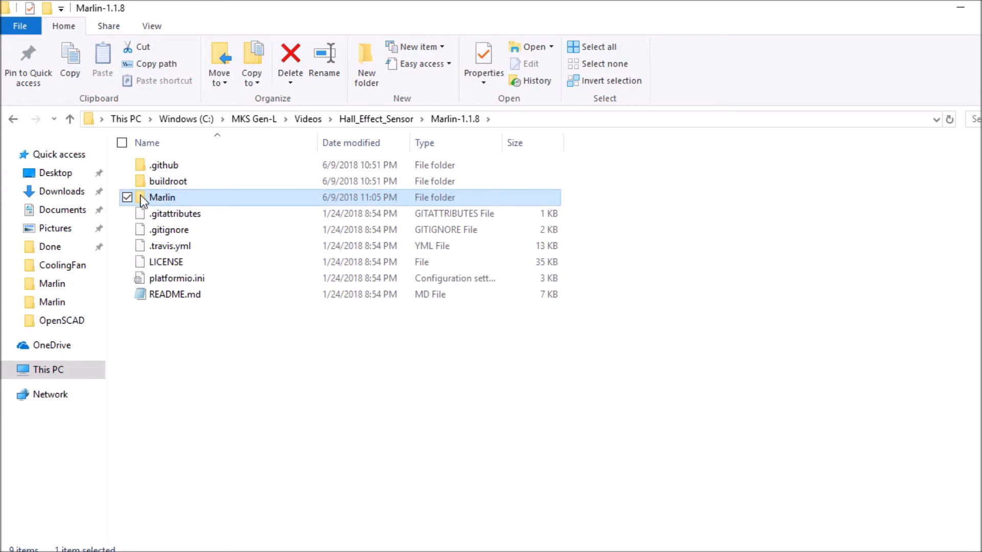
double_click(161, 197)
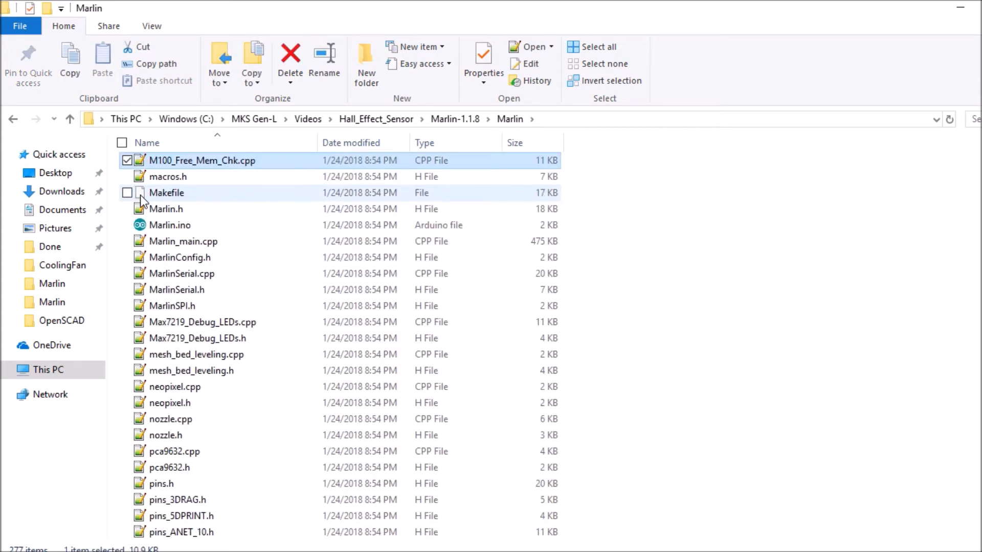
left_click(170, 225)
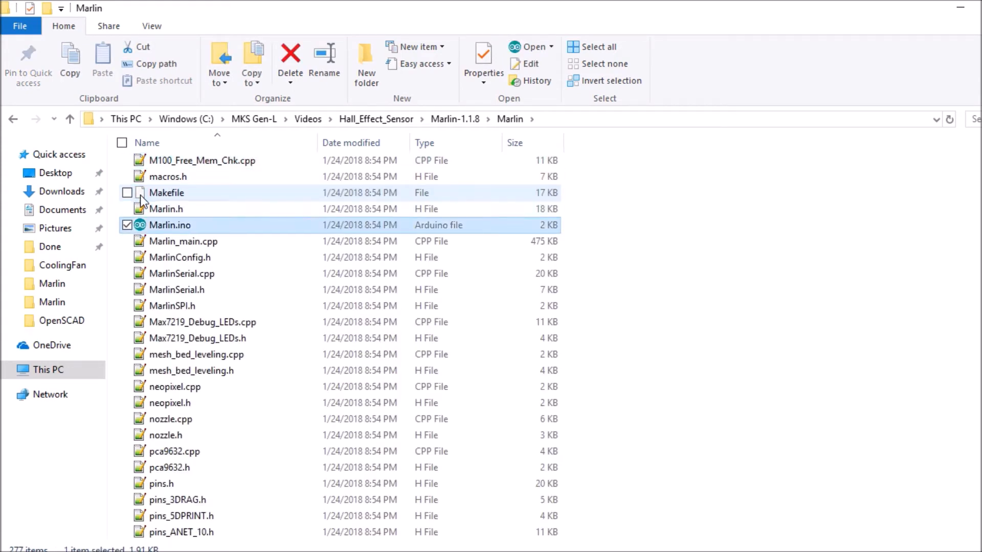
mouse_move(170, 225)
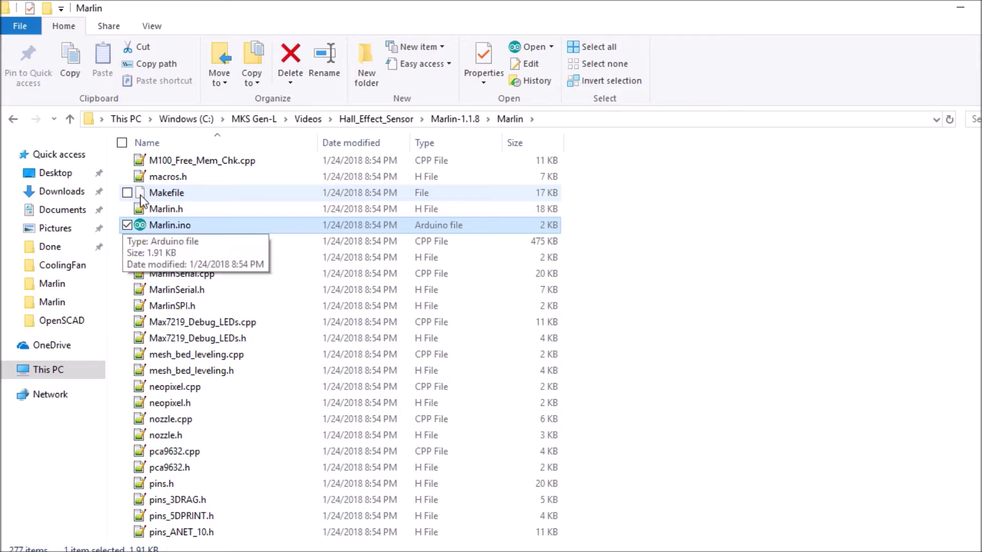
double_click(170, 225)
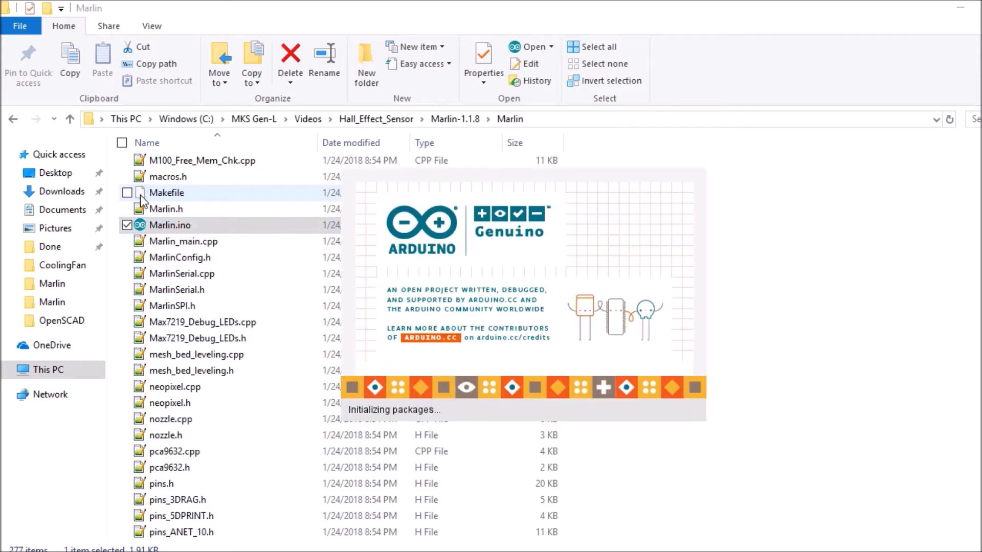
Step: Locate USE_XMIN_PLUG in Configuration.h and change X_MIN_ENDSTOP_INVERTING from false to true
double_click(170, 225)
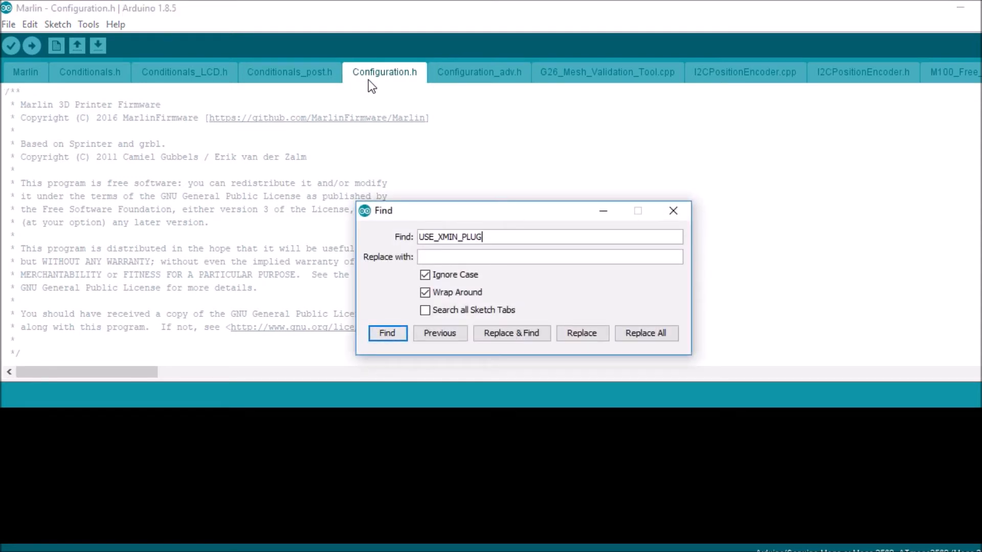
left_click(386, 333)
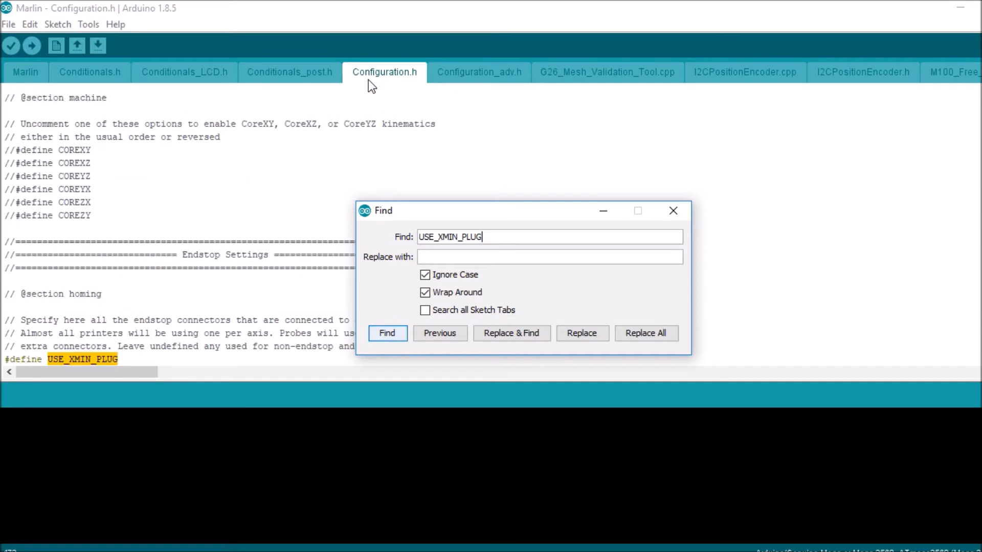
left_click(673, 210)
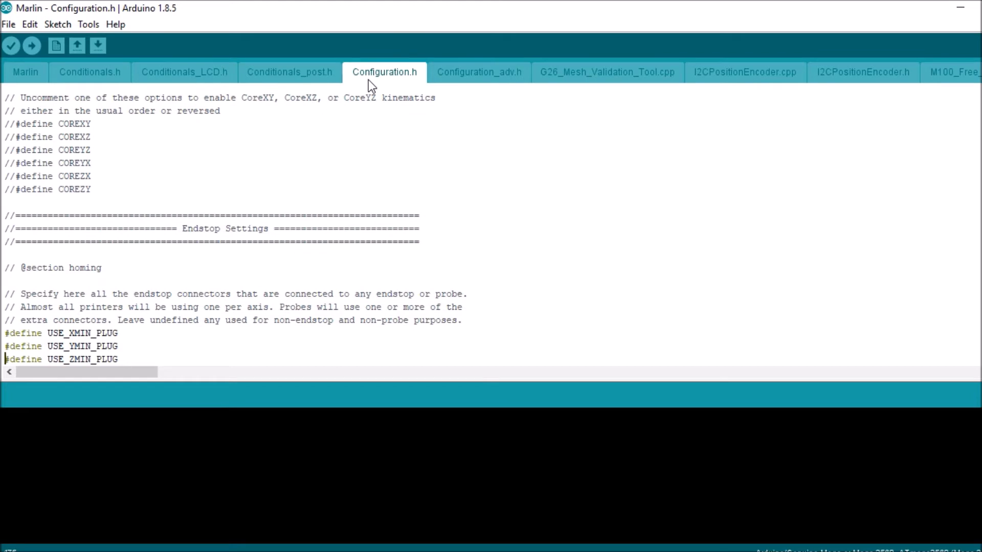
scroll("down", 3)
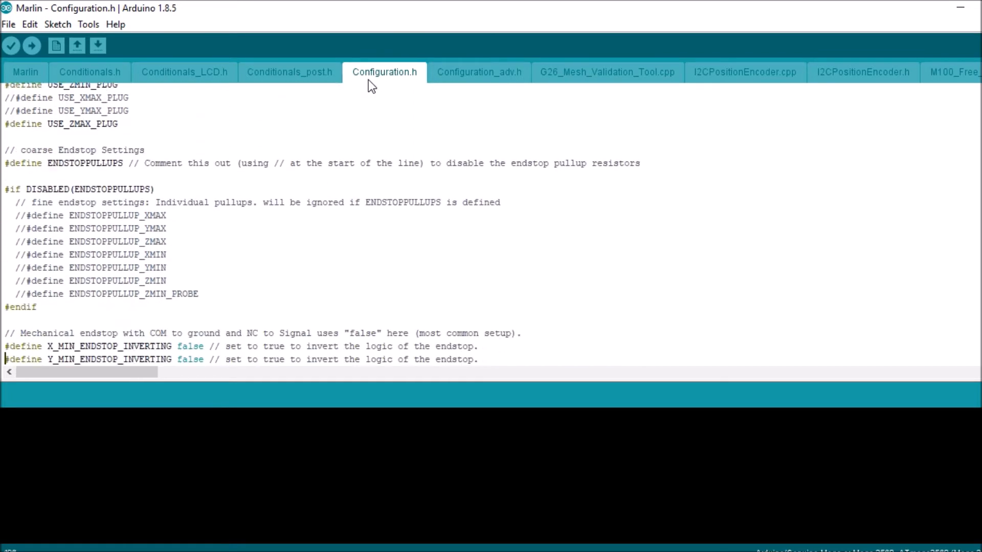
scroll("down", 3)
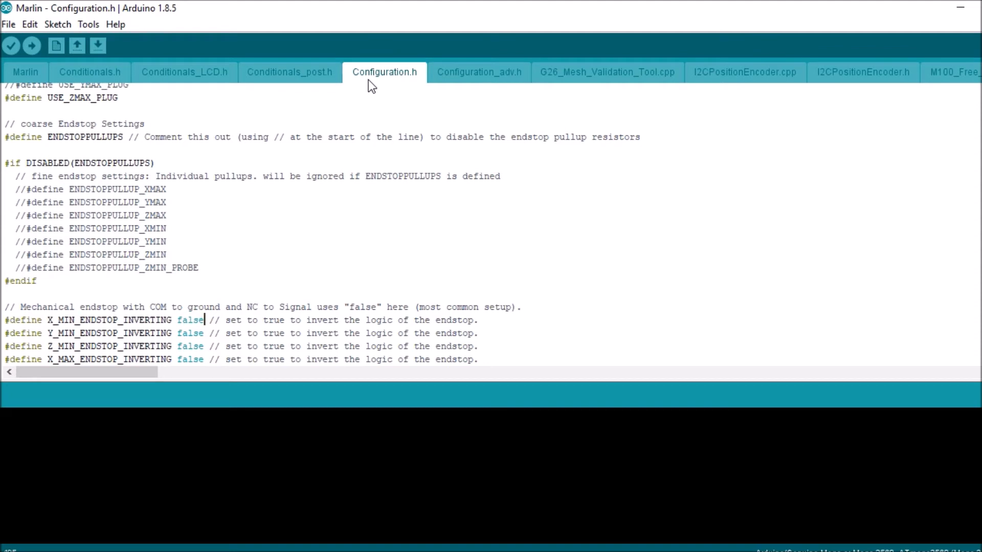
double_click(191, 320)
type("tru")
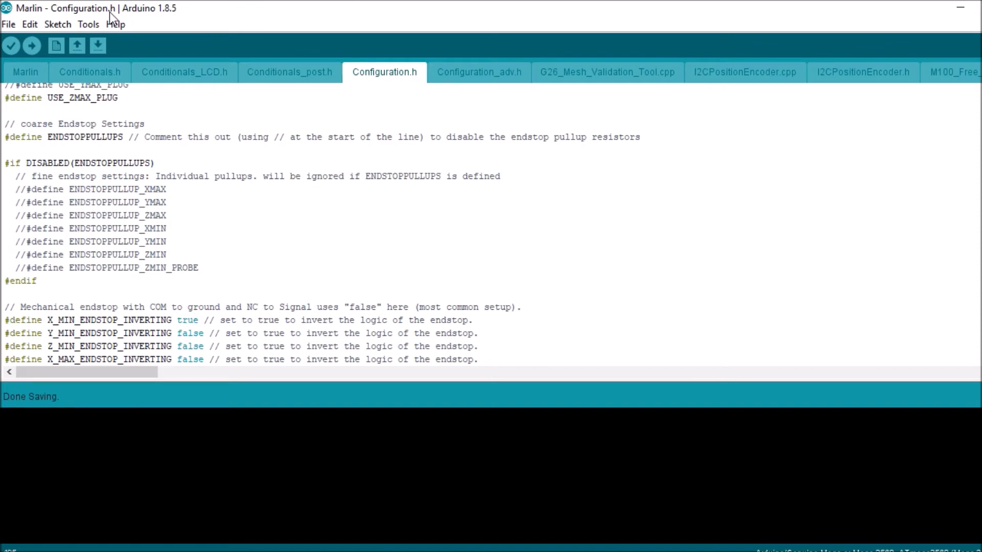
Step: Confirm the board port is COM4 and upload the Marlin firmware to the Mega 2560
left_click(89, 25)
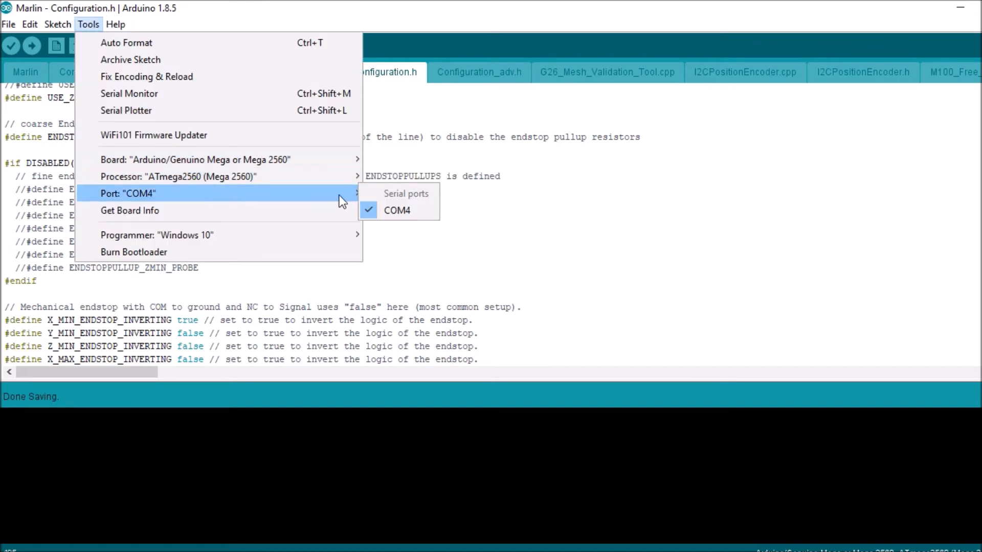
mouse_move(355, 196)
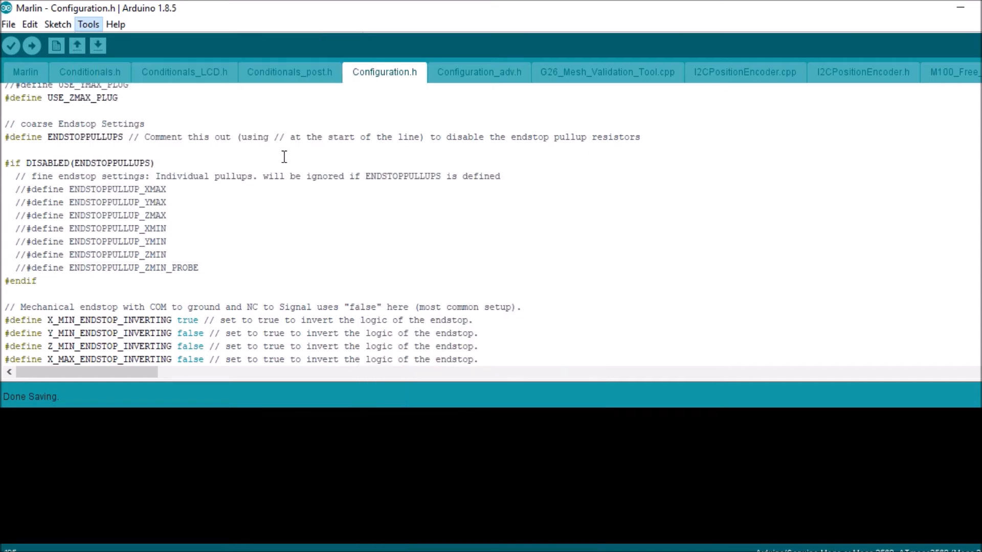
mouse_move(30, 47)
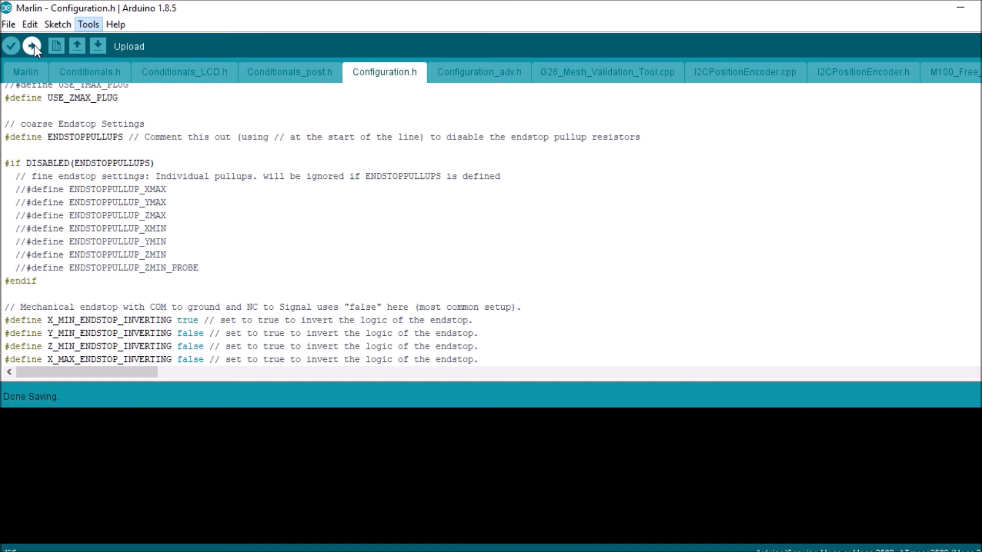
left_click(32, 46)
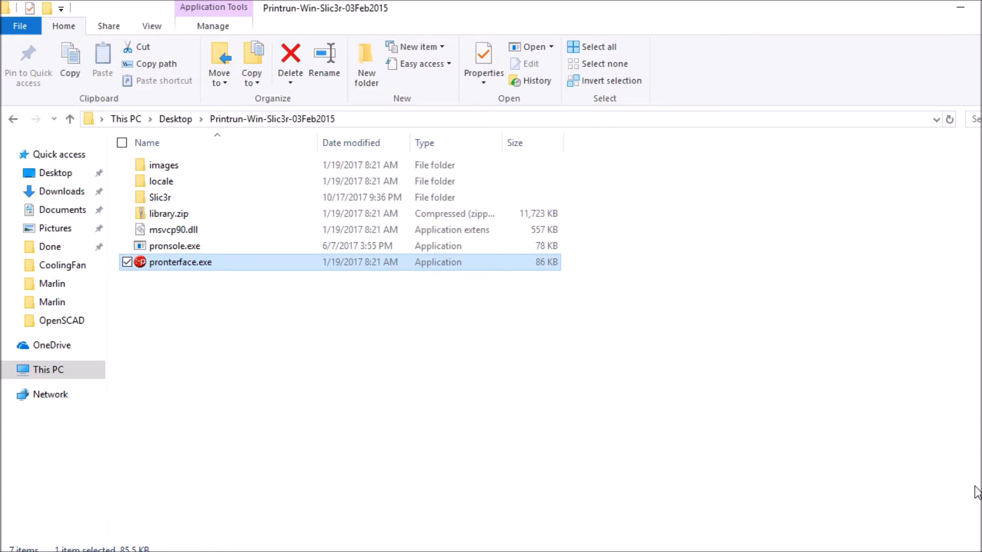
Step: Launch pronterface.exe from the Printrun-Win-Slic3r-03Feb2015 folder
double_click(180, 262)
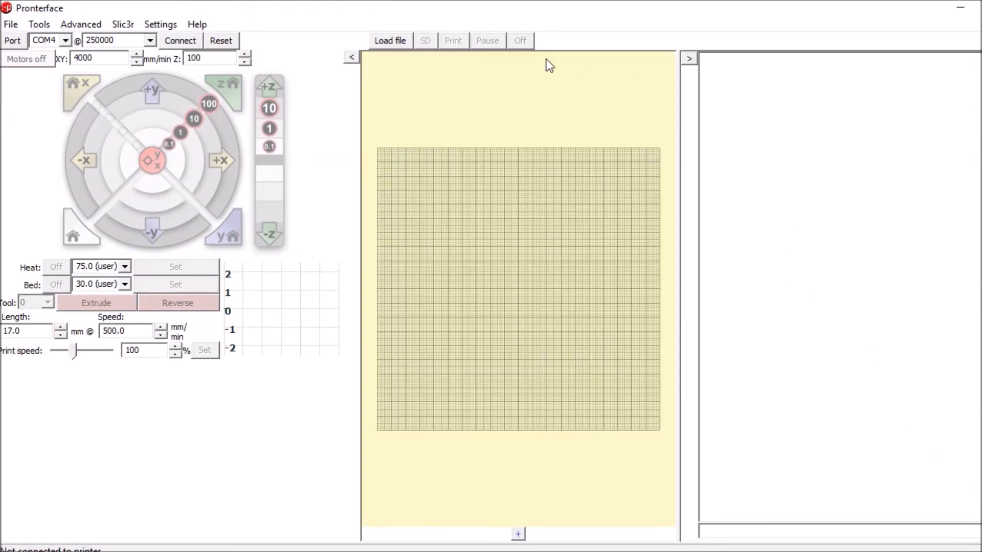
mouse_move(182, 41)
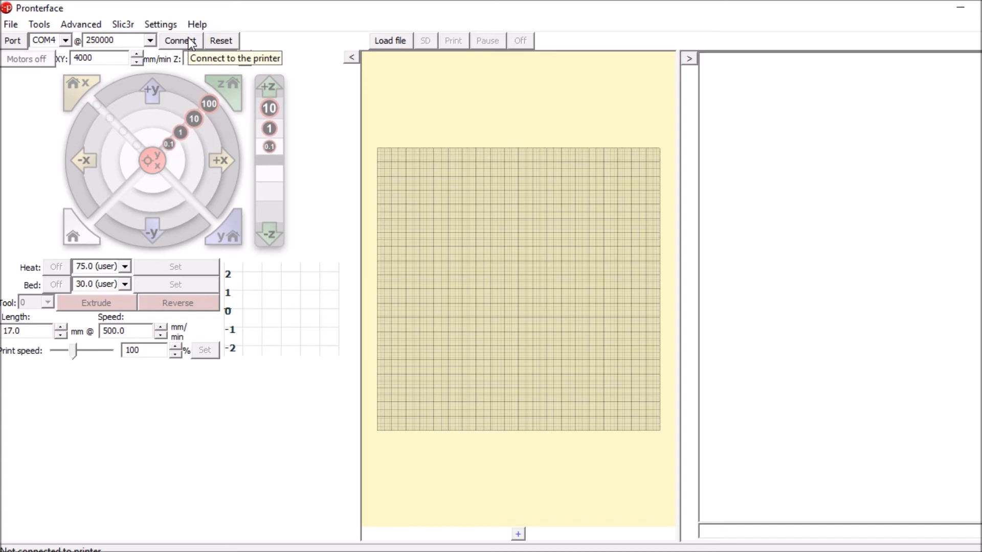
Step: Connect to the printer on COM4 at 250000 baud, reporting Marlin 1.1.8 online
left_click(180, 41)
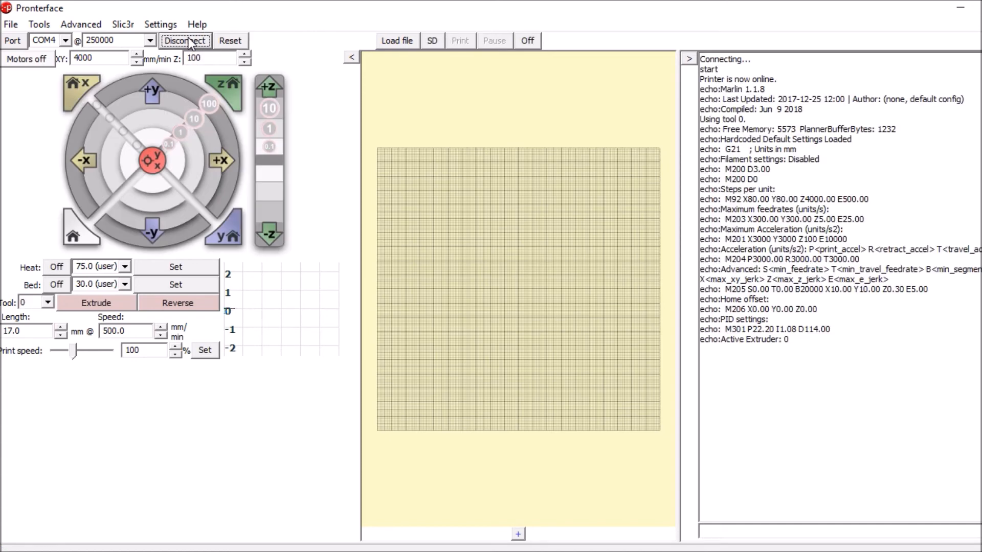
mouse_move(192, 41)
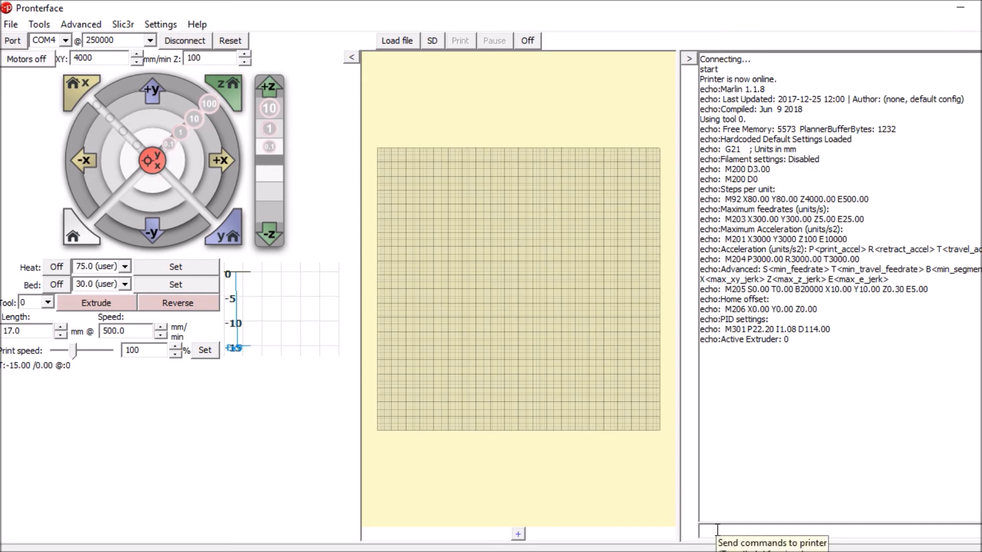
Step: Send M119 to report endstop status, checking x_min toggles between open and TRIGGERED
type("m119")
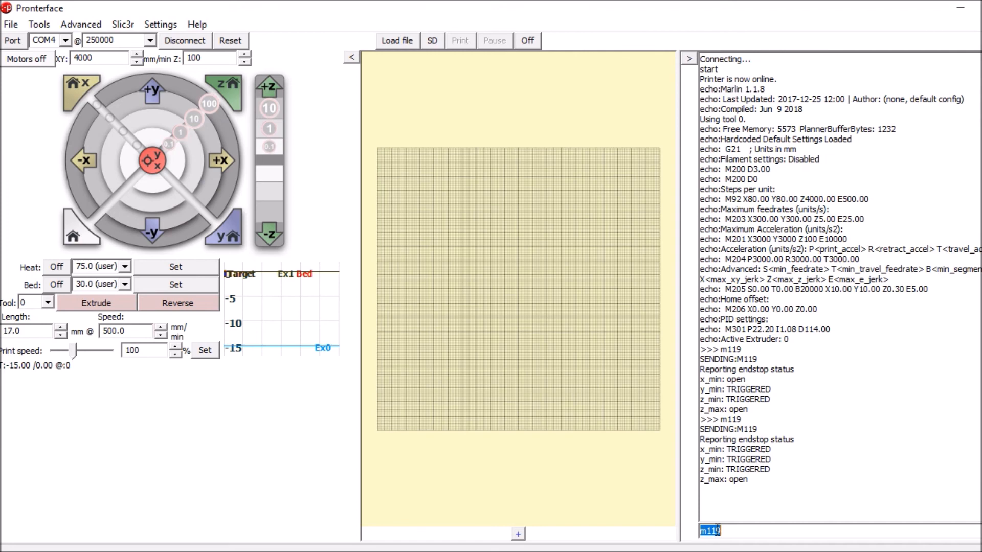
key("Return")
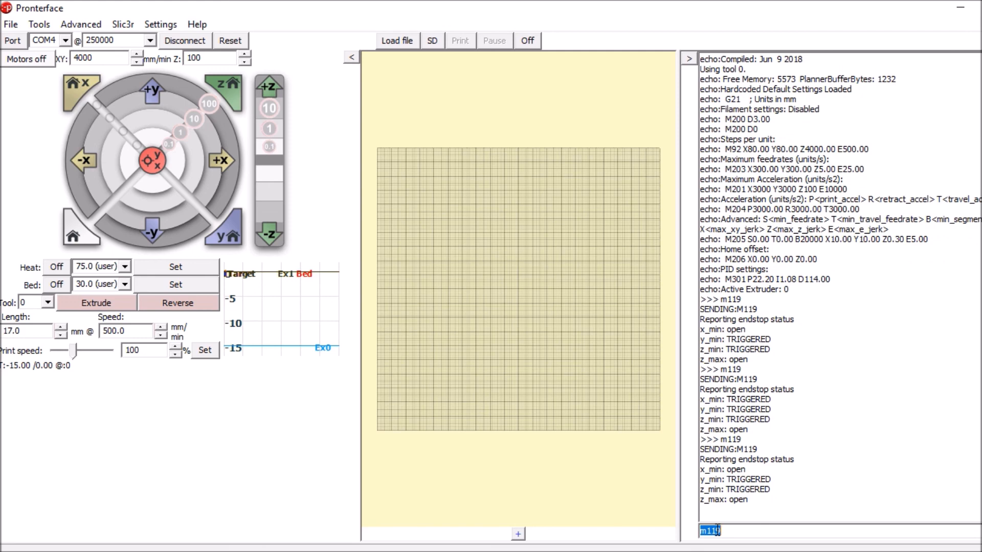